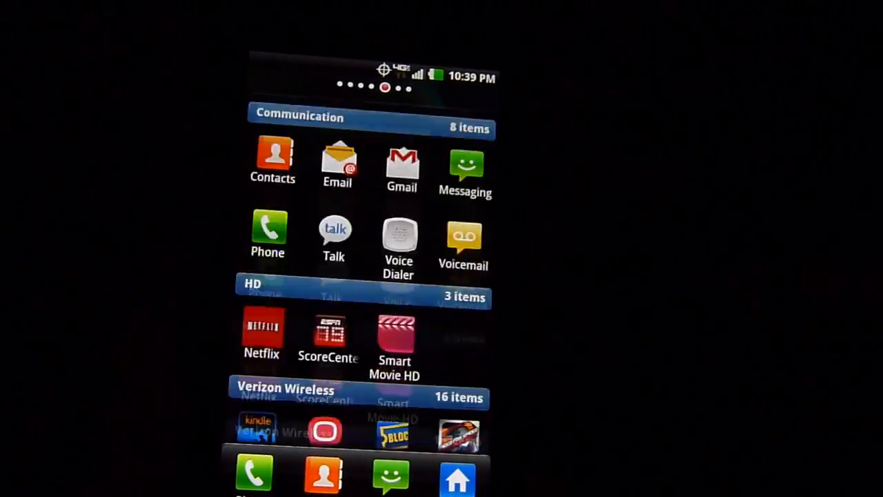
- Browse the Gallery's Camera album from the app drawer, then return to the home screen
{"action": "scroll", "scroll_direction": "down", "scroll_amount": 3}
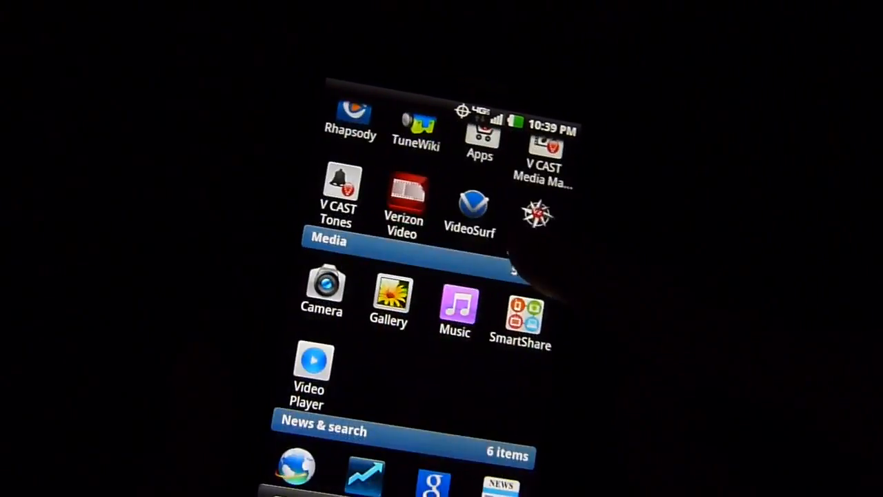
{"action": "left_click", "coordinate": [389, 296]}
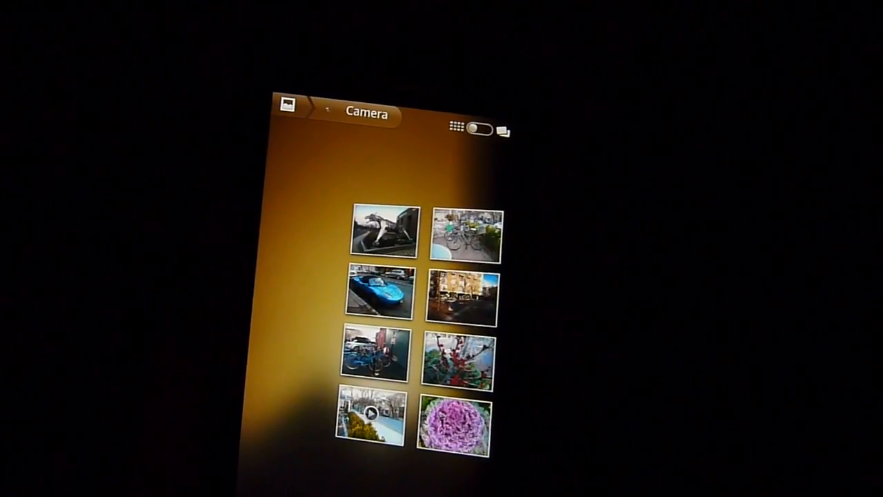
{"action": "left_click", "coordinate": [385, 231]}
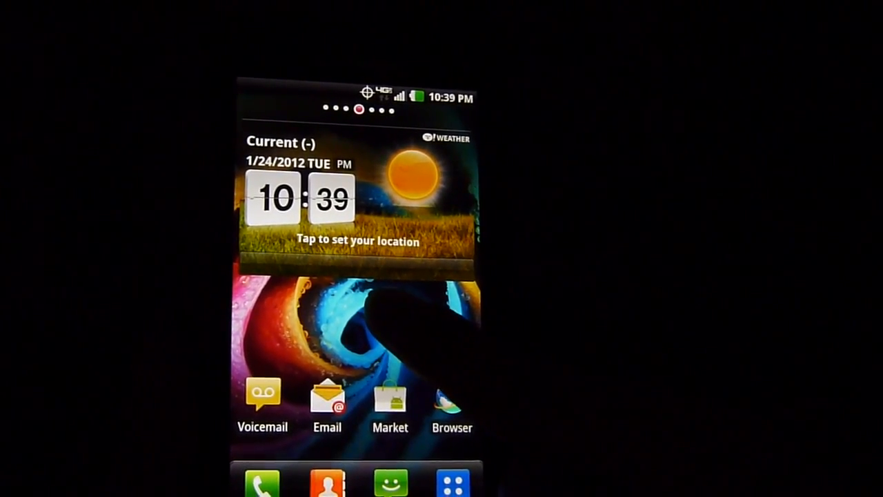
- Apply the autumn falling-leaves live wallpaper from the home screen's Live wallpapers list
{"action": "left_click", "coordinate": [359, 324]}
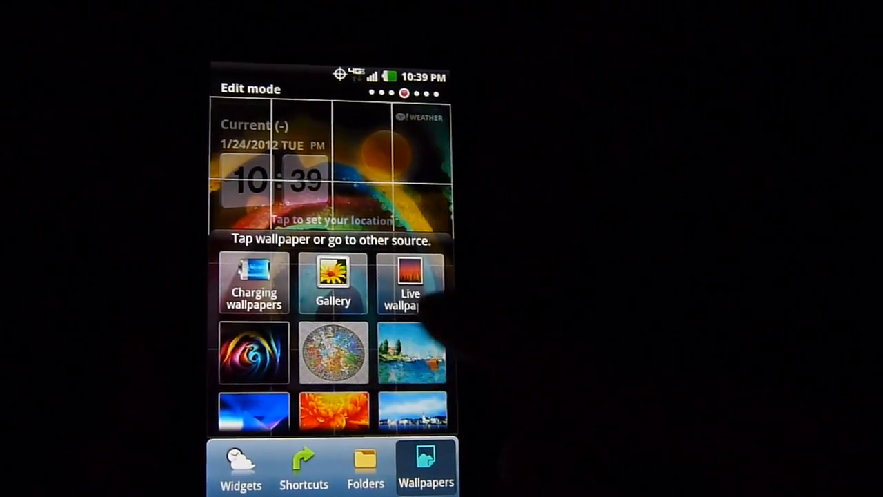
{"action": "left_click", "coordinate": [411, 283]}
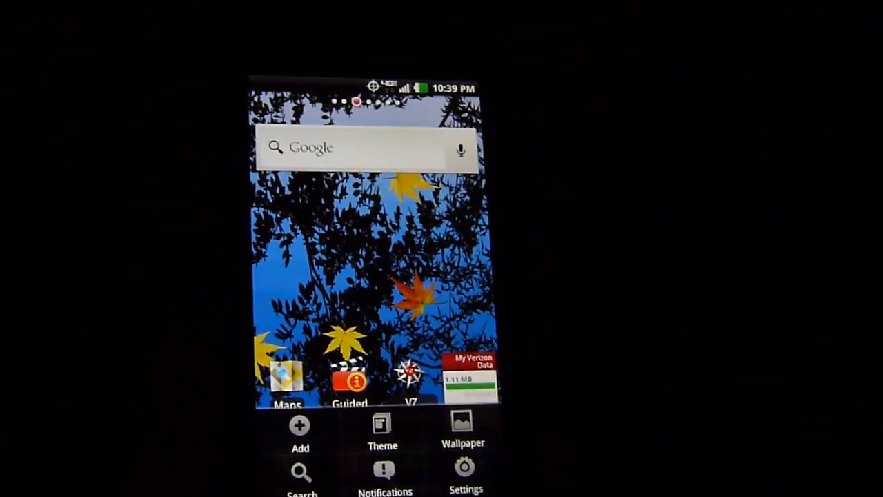
- Launch Quadrant Standard from the app drawer and start the full benchmark run
{"action": "left_click", "coordinate": [464, 431]}
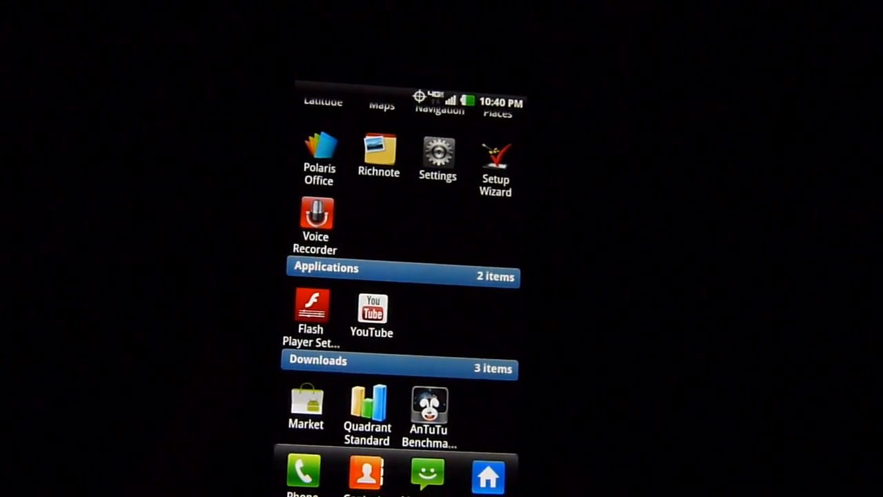
{"action": "left_click", "coordinate": [367, 407]}
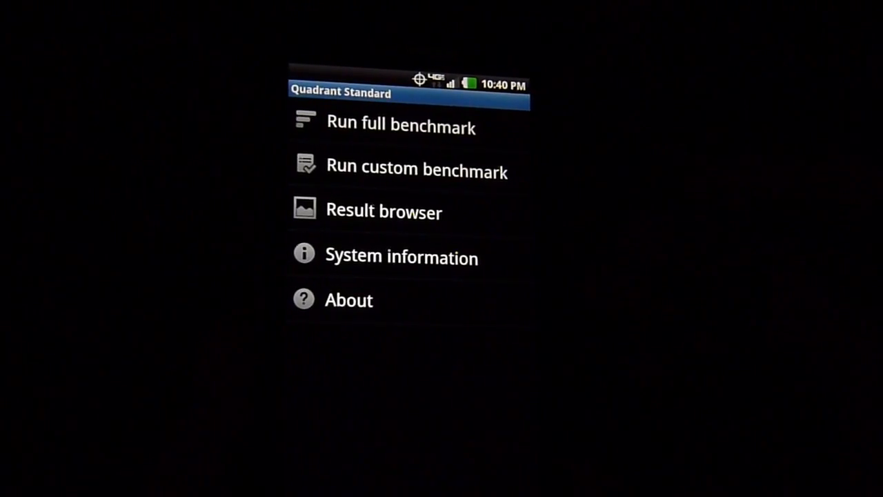
{"action": "left_click", "coordinate": [400, 125]}
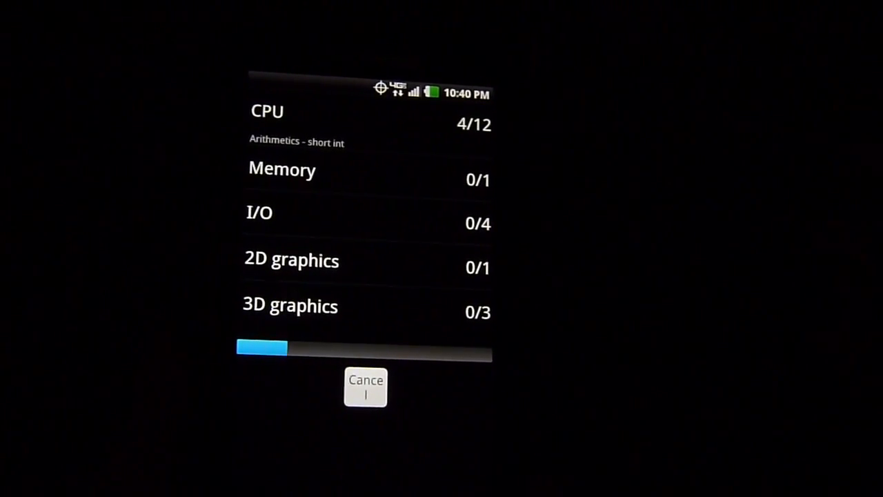